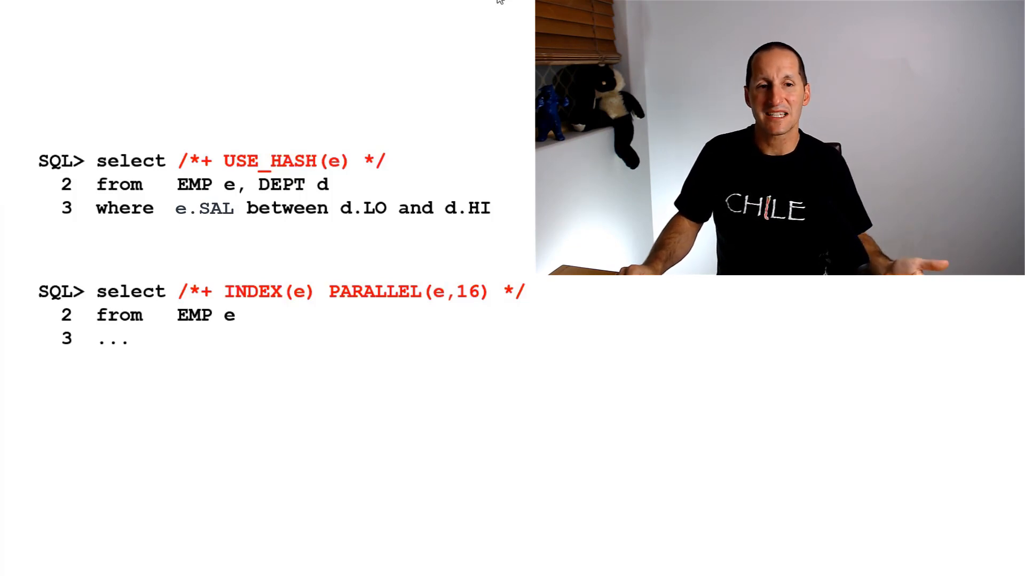
# Highlight the MERGE JOIN plan rows for the EMP–DEPT join and mark DEPT
pyautogui.moveTo(26, 262); pyautogui.dragTo(530, 366)
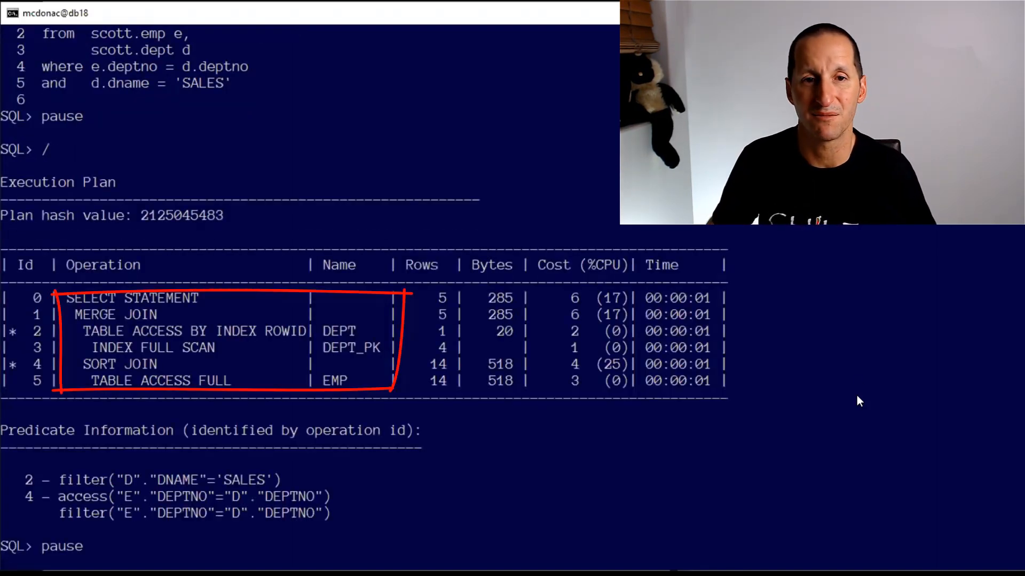
pyautogui.doubleClick(115, 315)
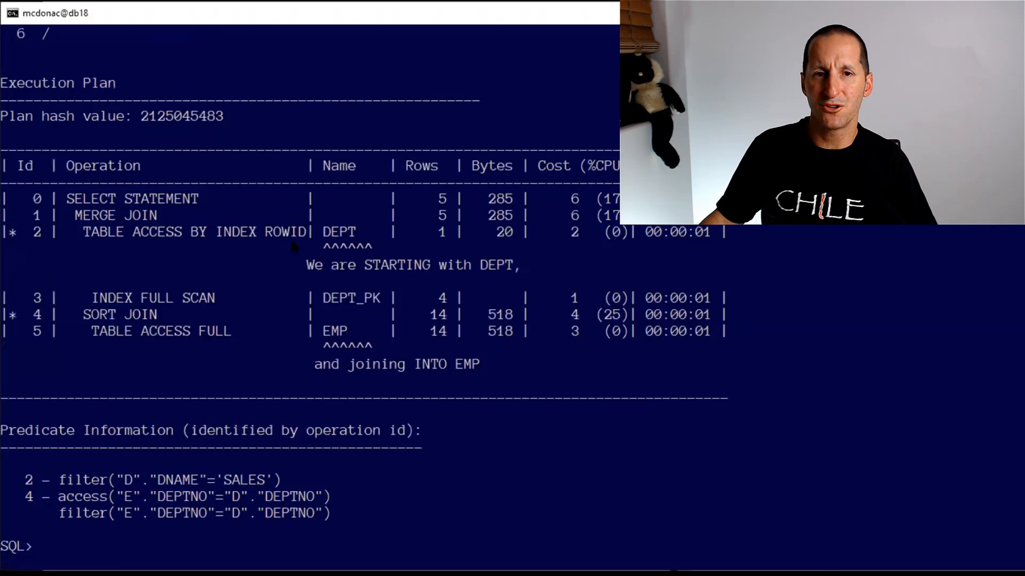
pyautogui.moveTo(291, 274)
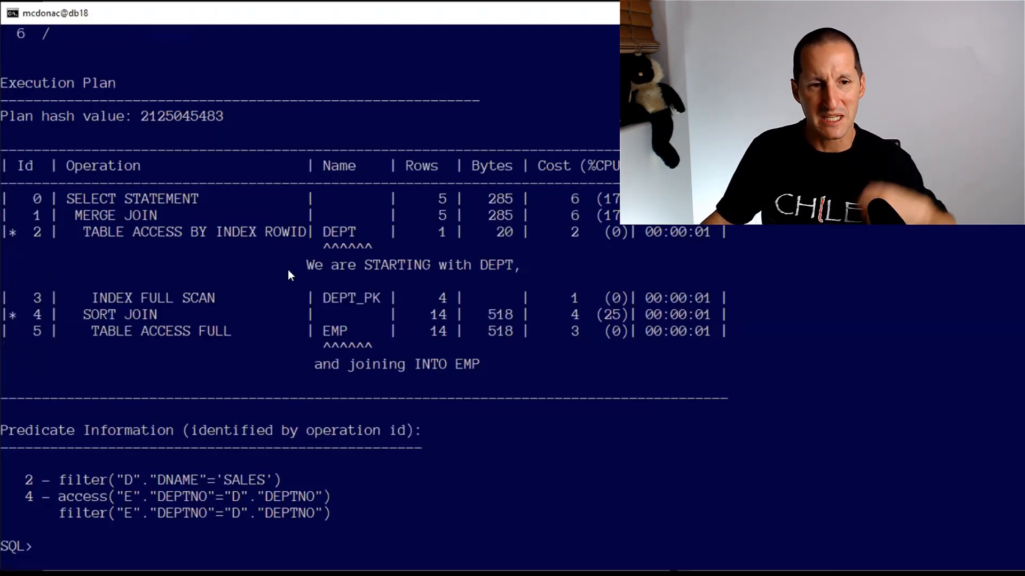
pyautogui.moveTo(353, 243)
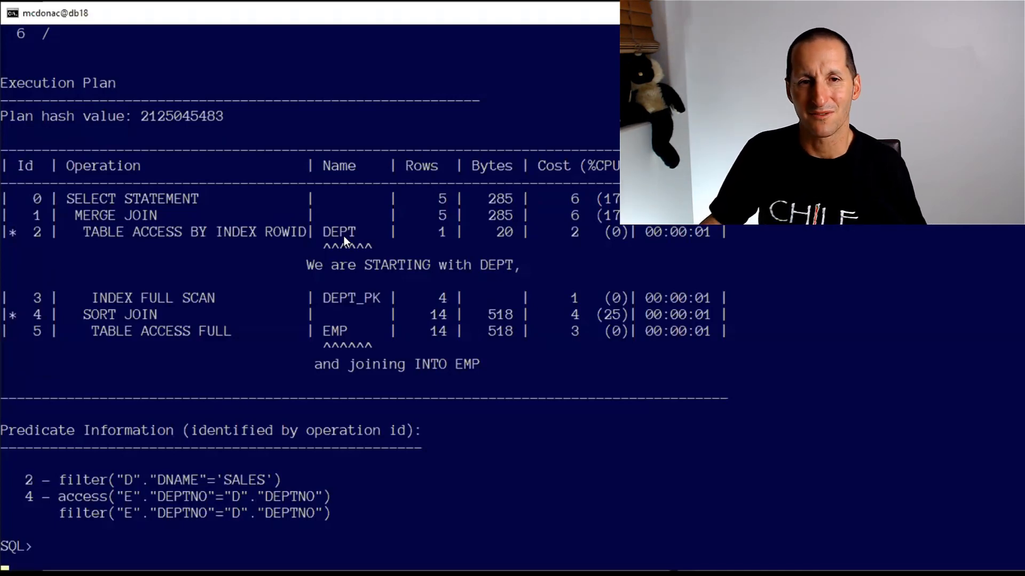
pyautogui.moveTo(428, 369)
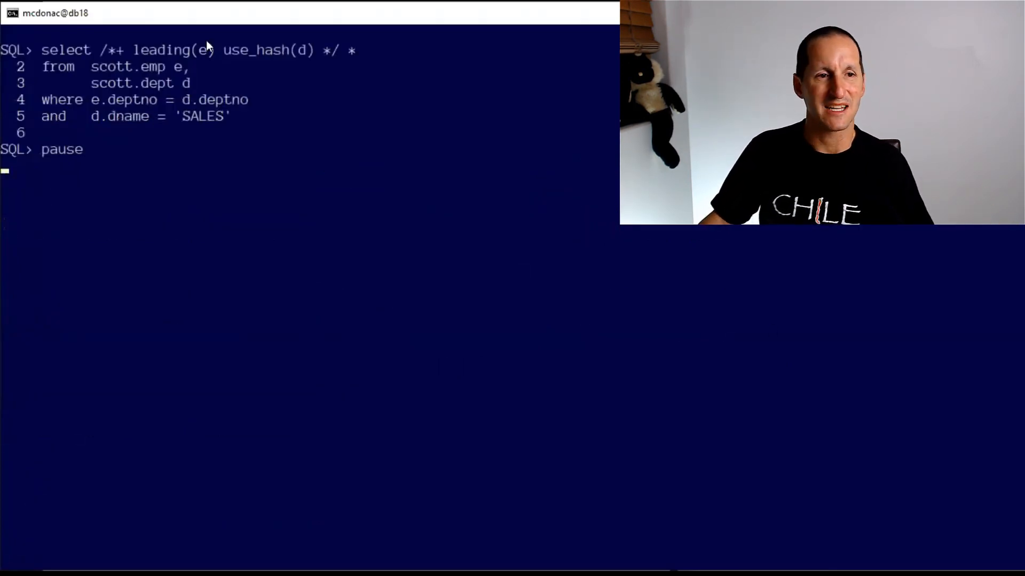
# Highlight the /*+ leading(e) use_hash(d) */ hint in the EMP–DEPT query
pyautogui.doubleClick(161, 50)
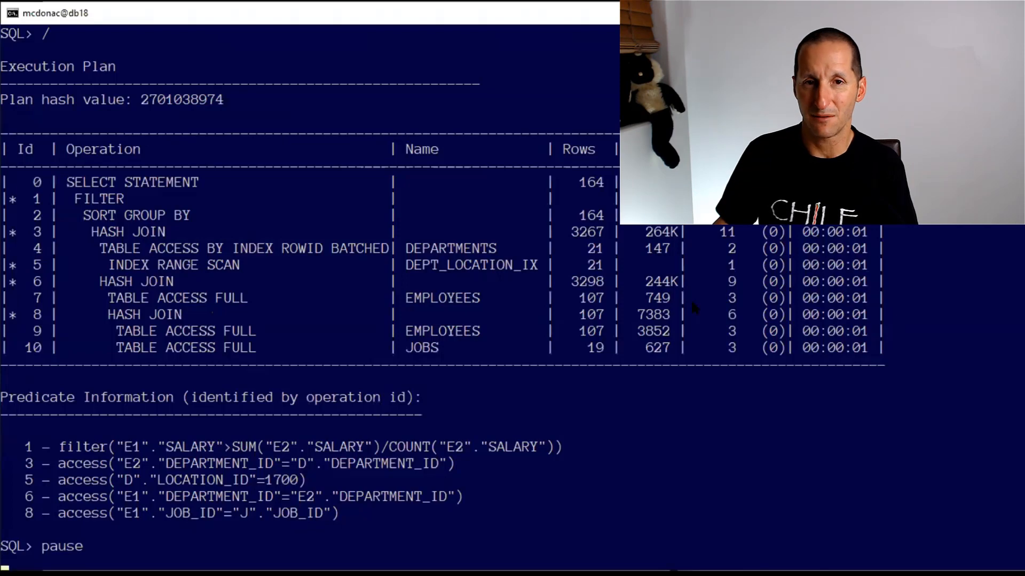
# Continue past the salary query's hash-join plan to the 10053 trace output
pyautogui.press('enter')
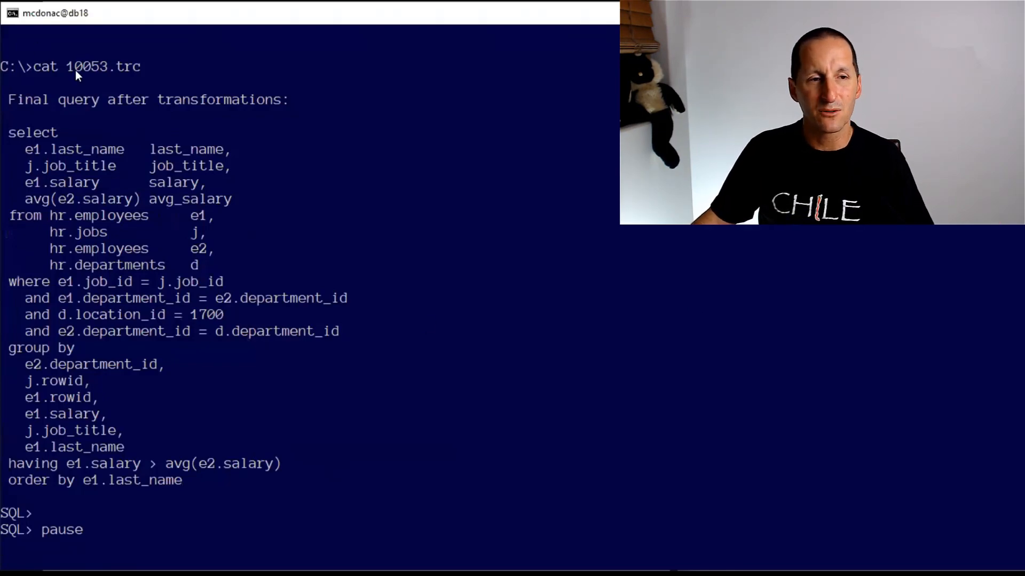
# Highlight the 'Final query after transformations' line in the 10053 trace
pyautogui.moveTo(10, 99); pyautogui.dragTo(268, 99)
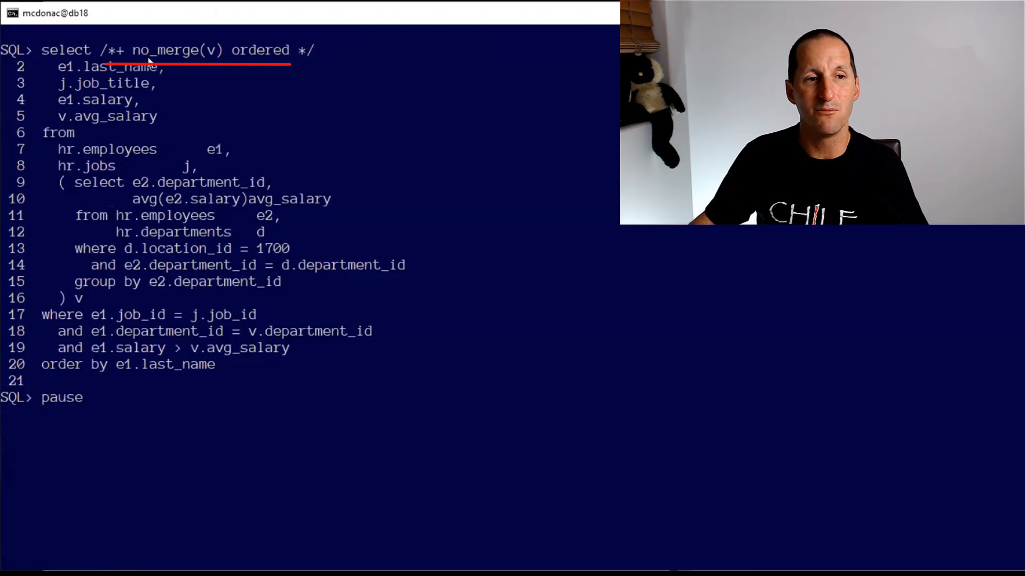
# Highlight the /*+ no_merge(v) ordered */ hint in the inline-view salary query
pyautogui.doubleClick(176, 50)
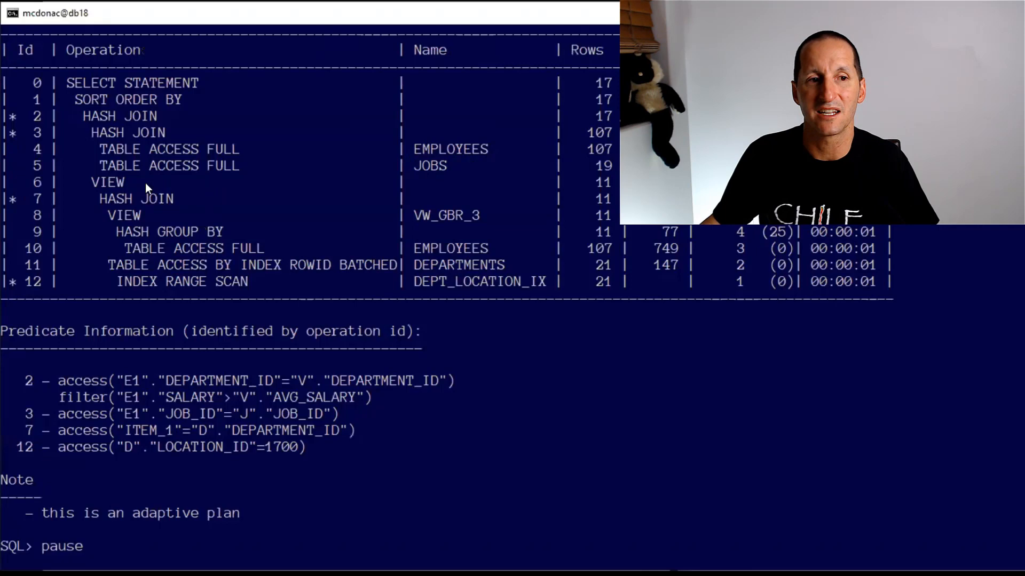
# Highlight the plan rows showing the VW_GBR_3 view inside the hash join
pyautogui.moveTo(85, 181); pyautogui.dragTo(546, 281)
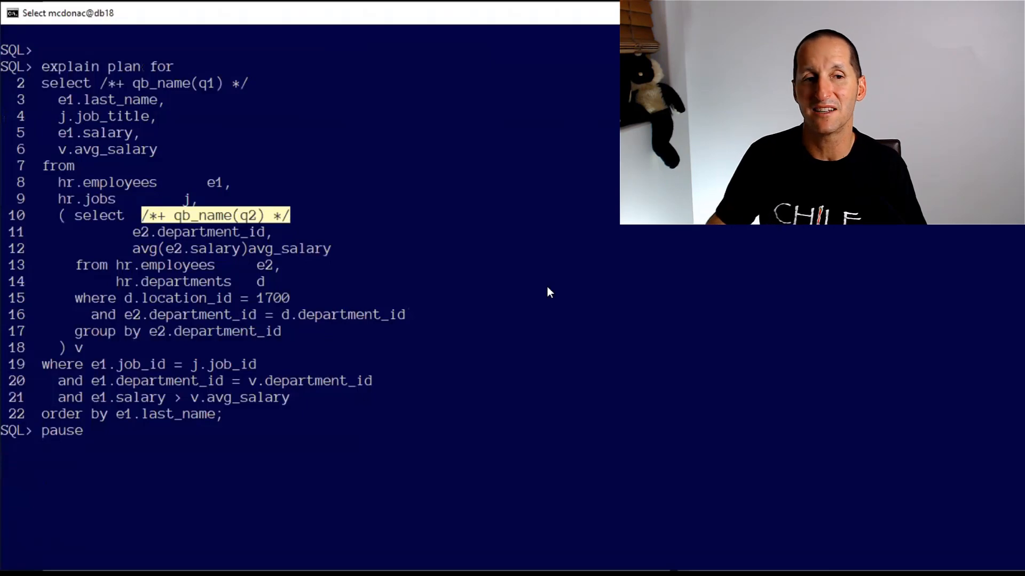
# Continue the script to show the qb_name-hinted plan with its aliases
pyautogui.press('Return')
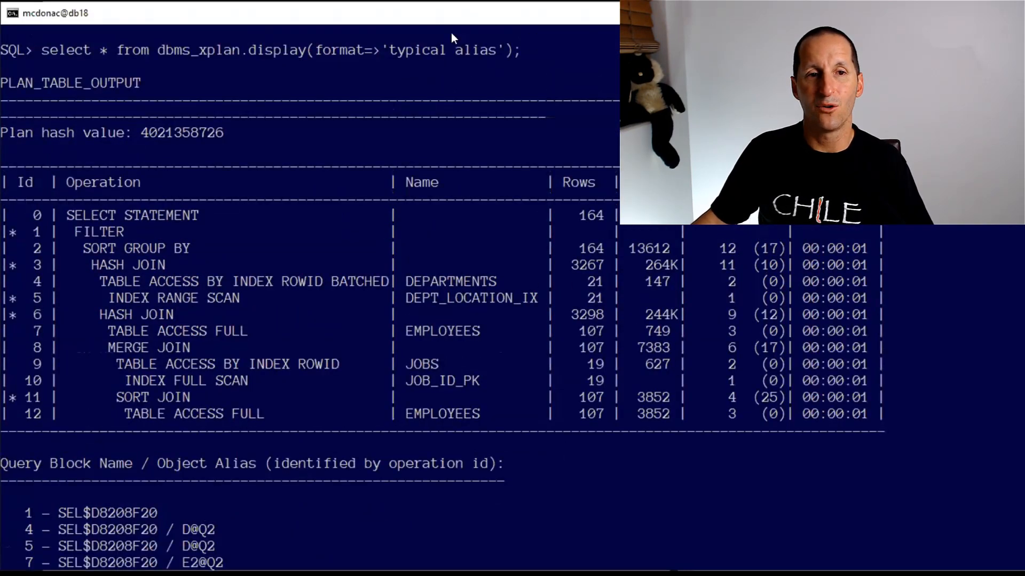
pyautogui.doubleClick(475, 50)
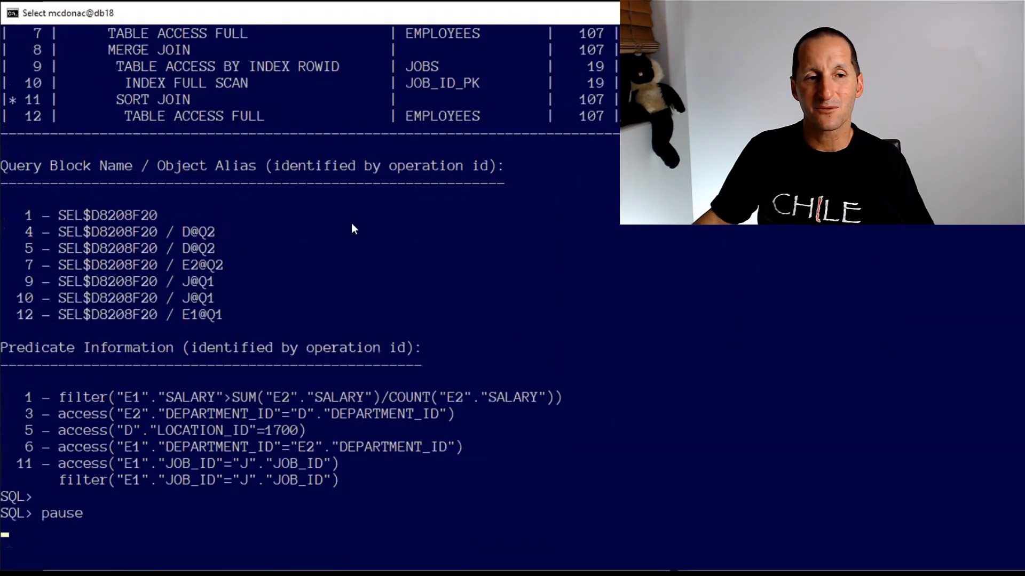
pyautogui.moveTo(203, 232); pyautogui.dragTo(225, 314)
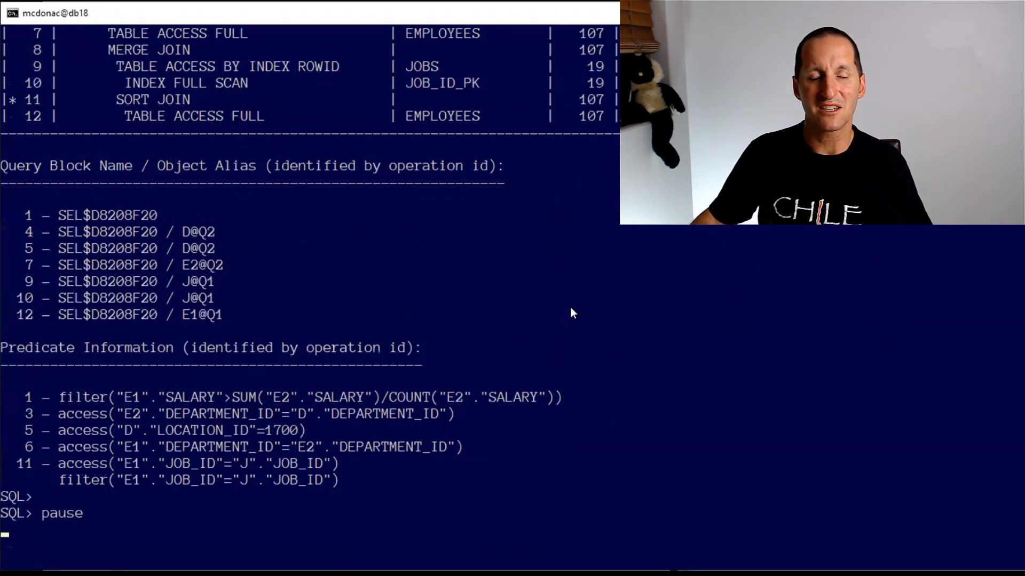
pyautogui.moveTo(59, 215); pyautogui.dragTo(157, 281)
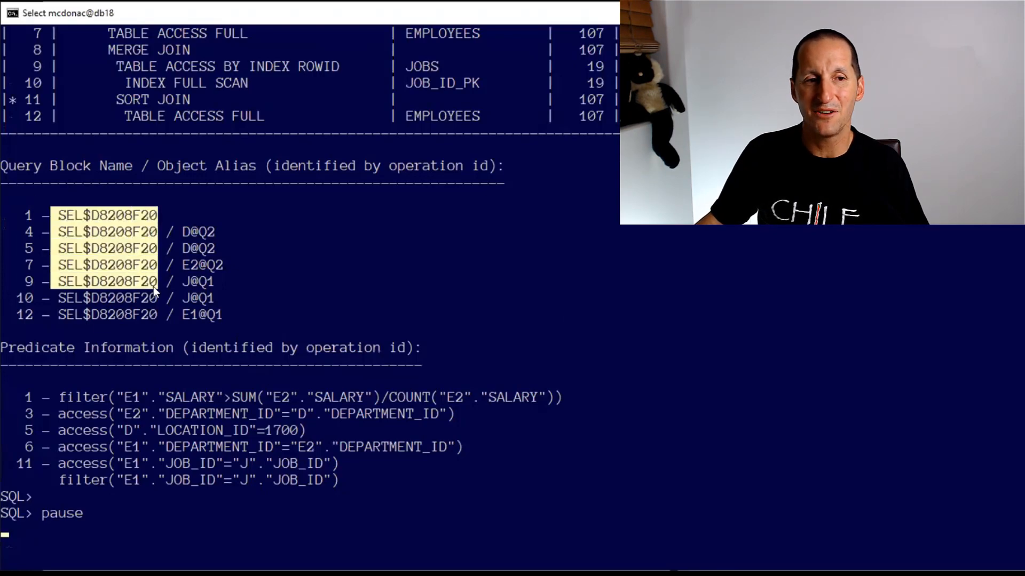
pyautogui.moveTo(157, 281); pyautogui.dragTo(157, 314)
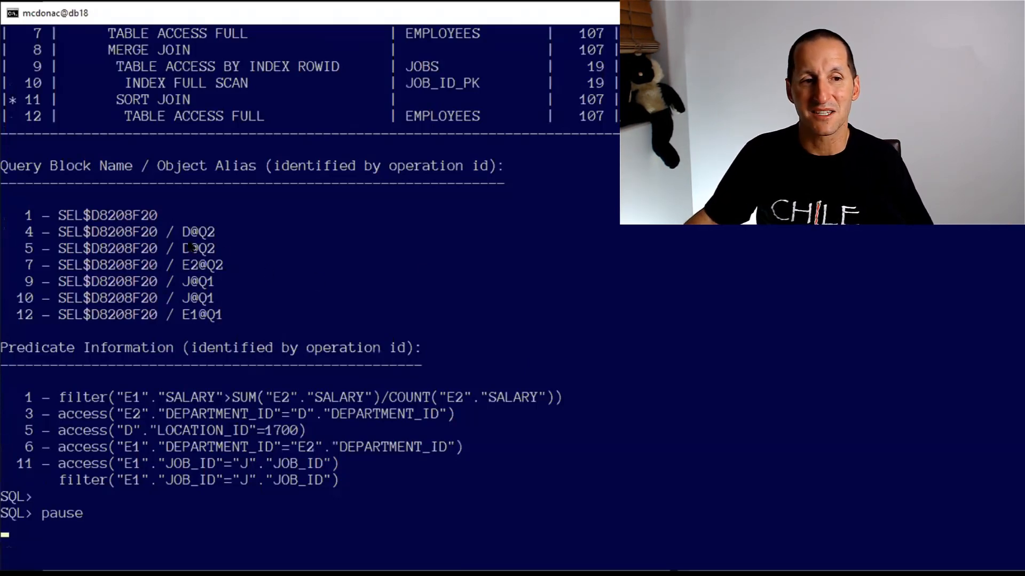
pyautogui.doubleClick(199, 231)
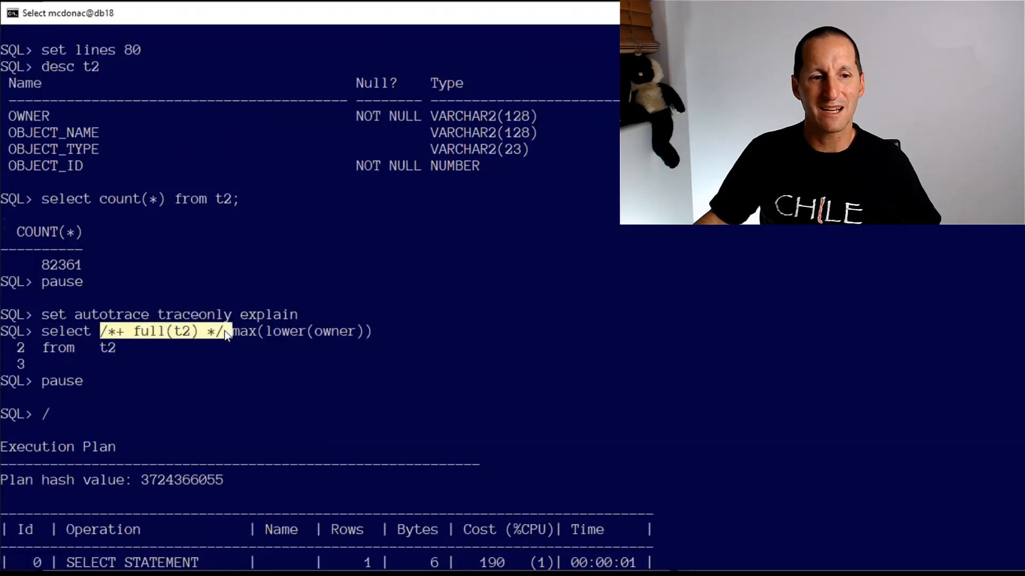
pyautogui.moveTo(155, 250)
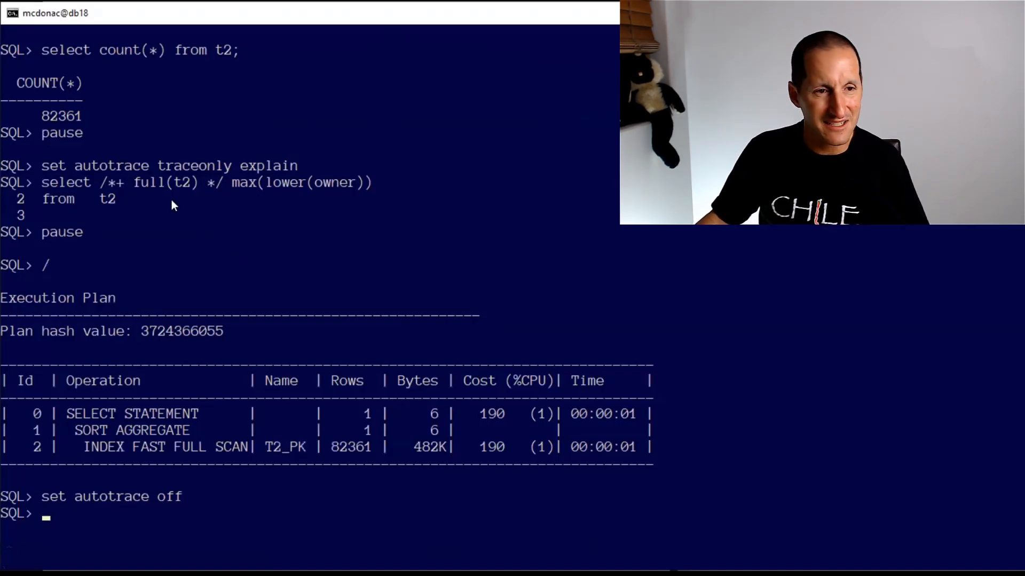
# Highlight the full(t2) hint that the T2_PK fast full scan ignores
pyautogui.doubleClick(166, 183)
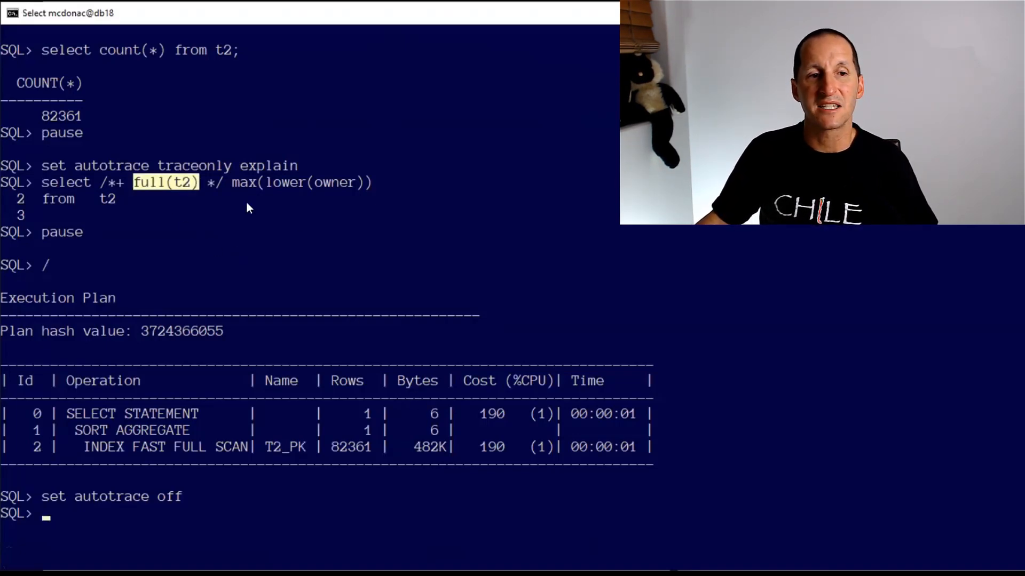